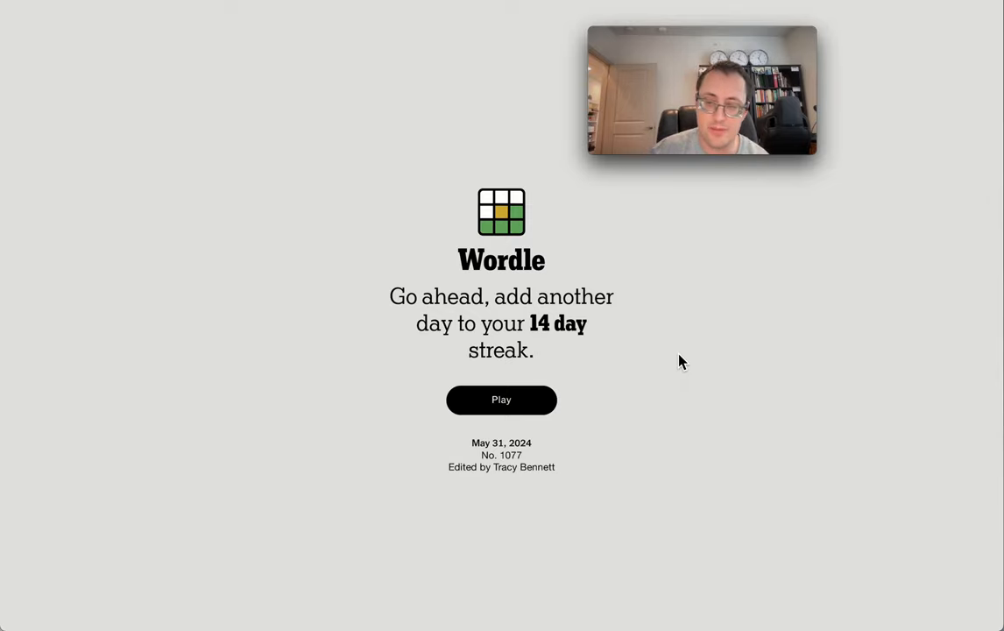
Start the May 31, 2024 puzzle from the welcome screen so the empty board appears.
left_click(501, 400)
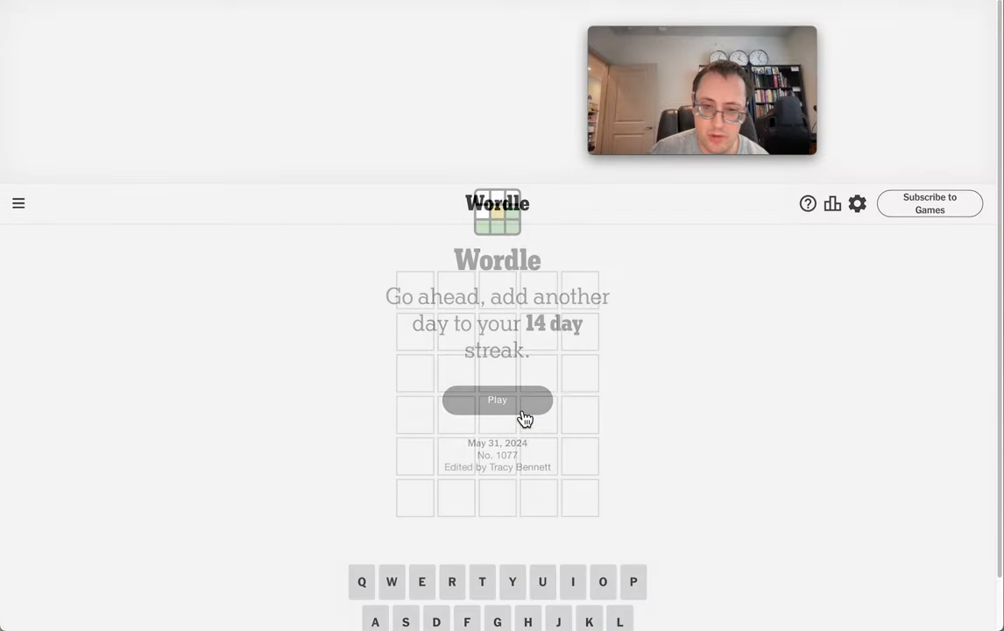
left_click(498, 399)
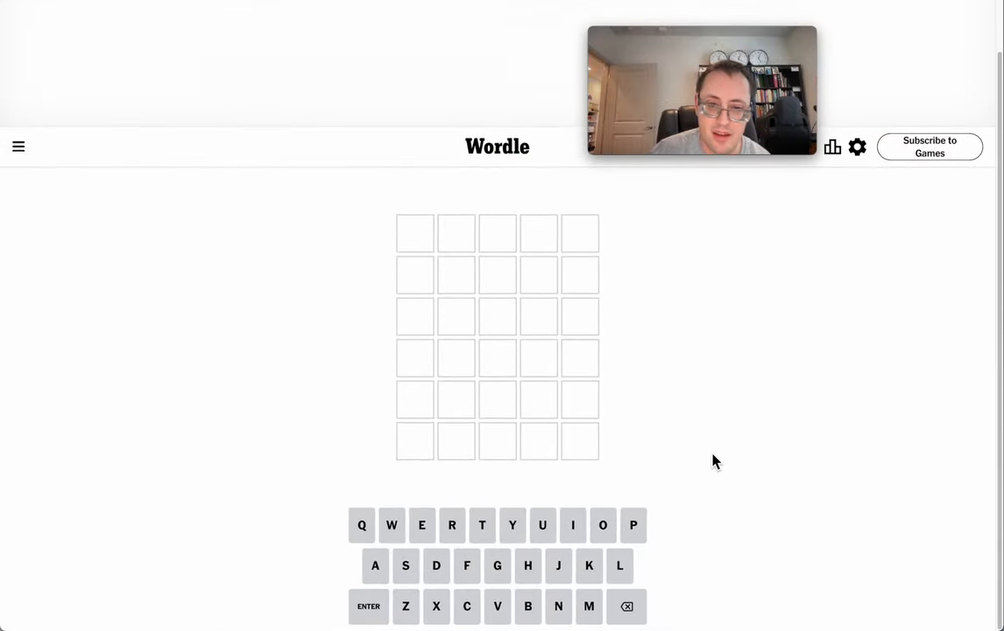
Enter SUNNY as the first guess and PAIRS as the second.
type("UNNY")
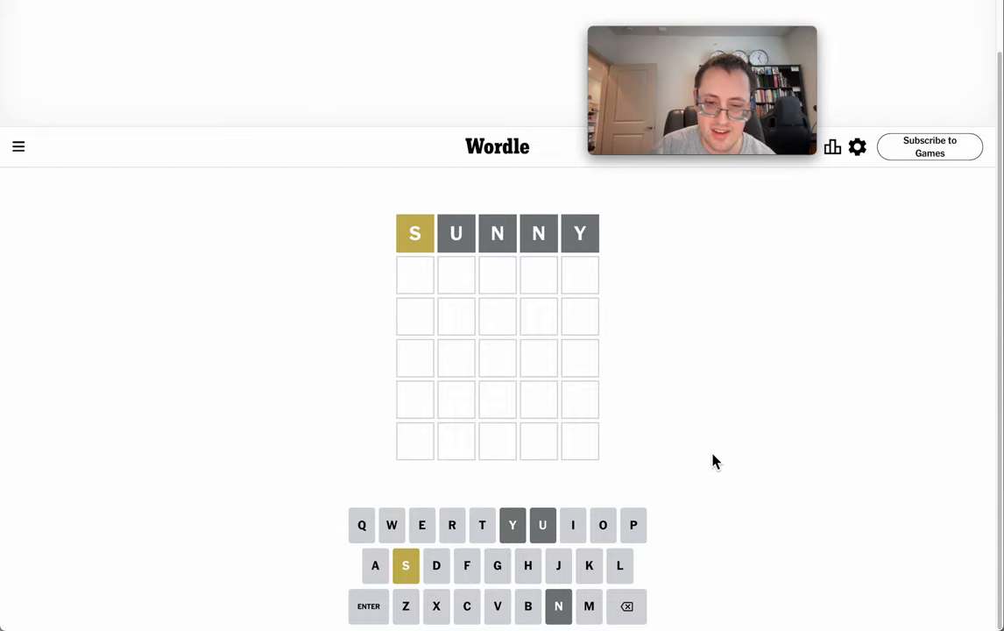
type("PAIRS")
type("MAKES")
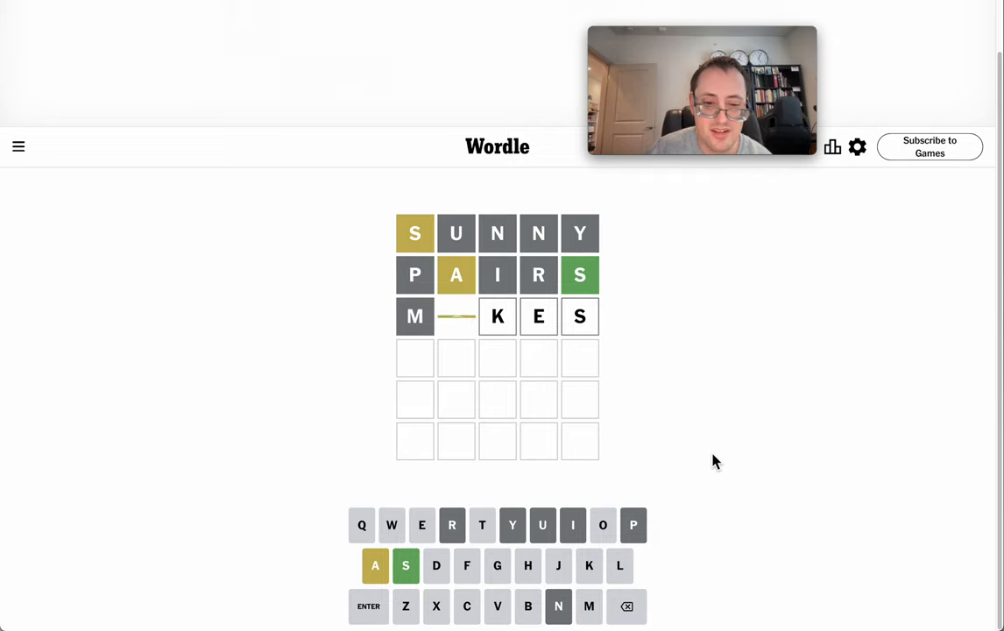
Enter MAKES as the third guess and FLAGS as the fourth, then begin BOA.
type("A")
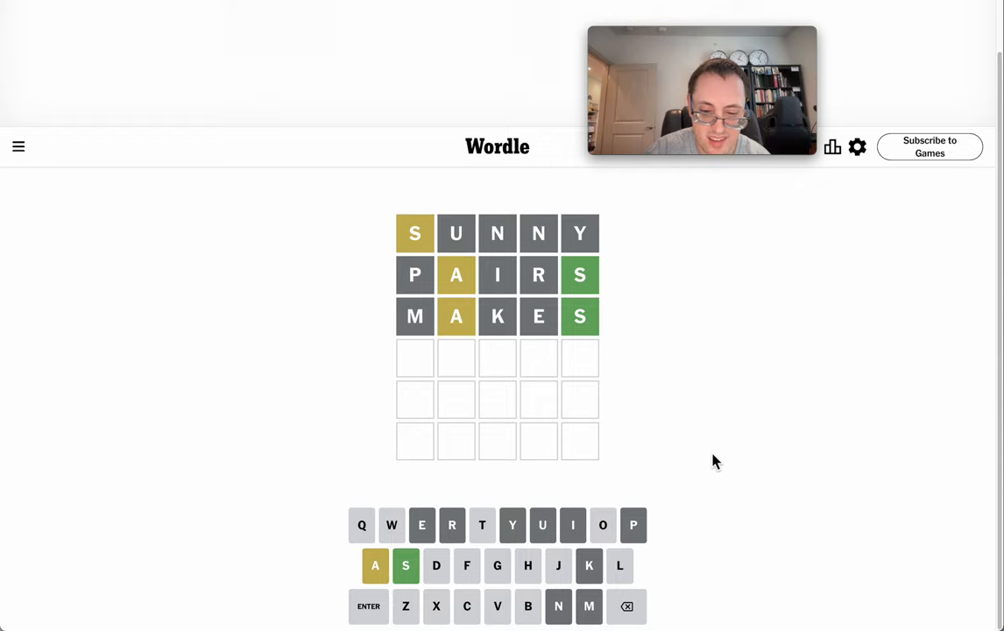
type("LAGS")
left_click(497, 400)
type("BOA")
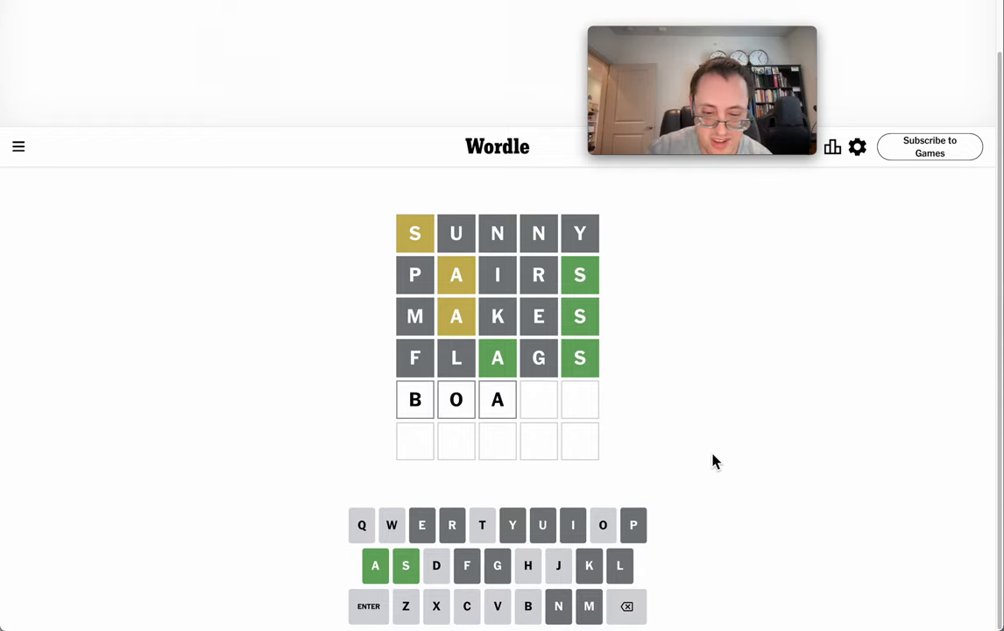
Complete BOATS as the fifth guess and solve the puzzle with CHAOS on the sixth.
type("TS")
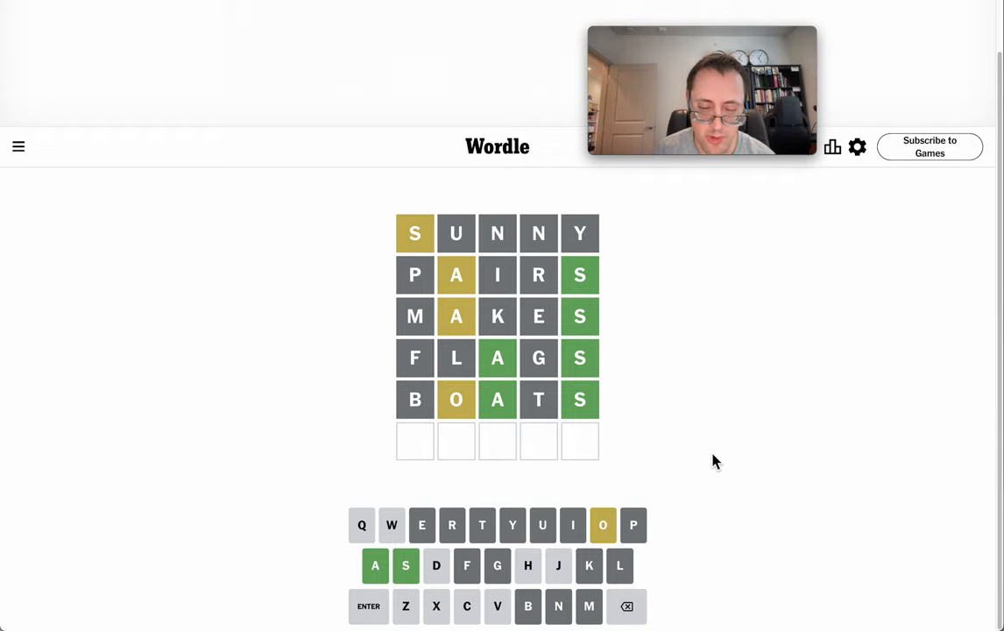
type("XX")
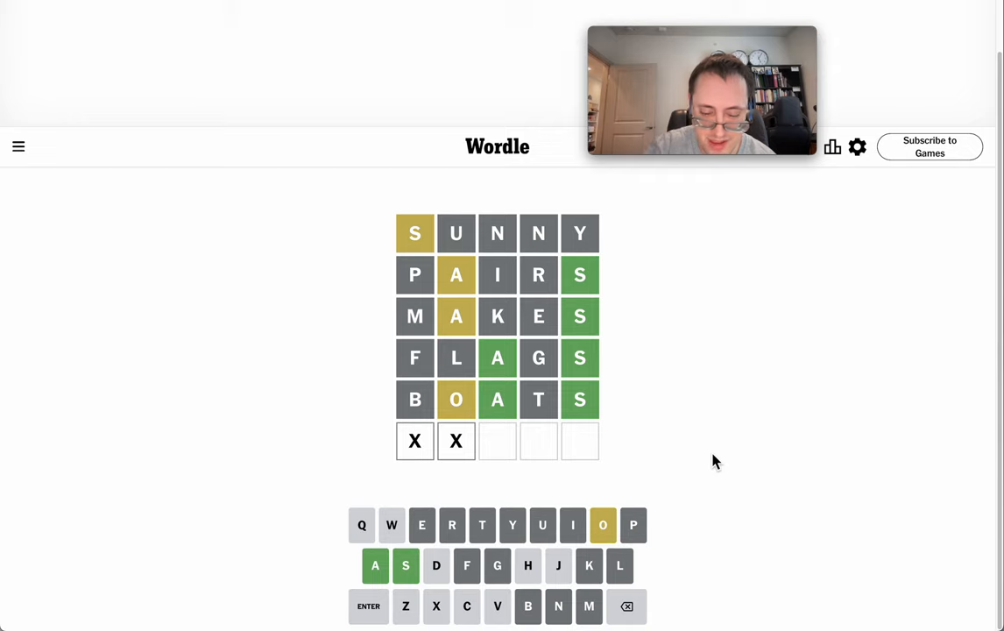
type("AOS")
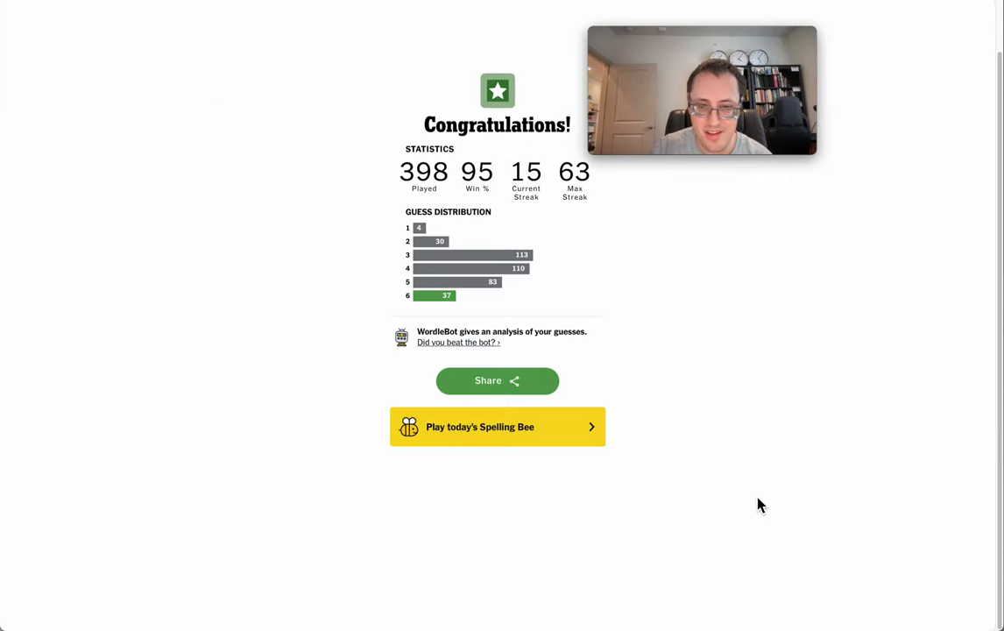
mouse_move(301, 301)
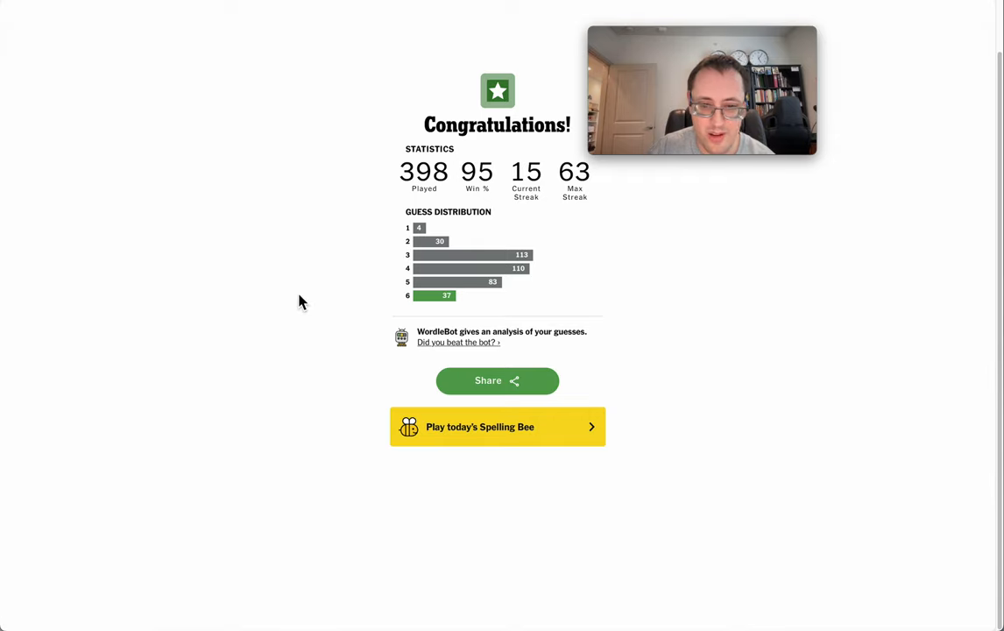
mouse_move(292, 275)
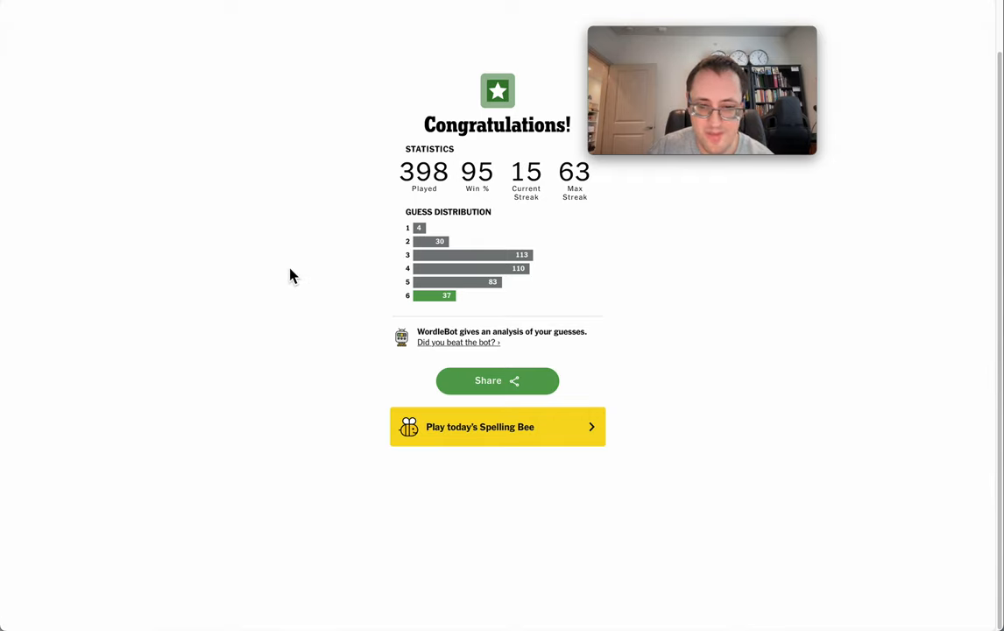